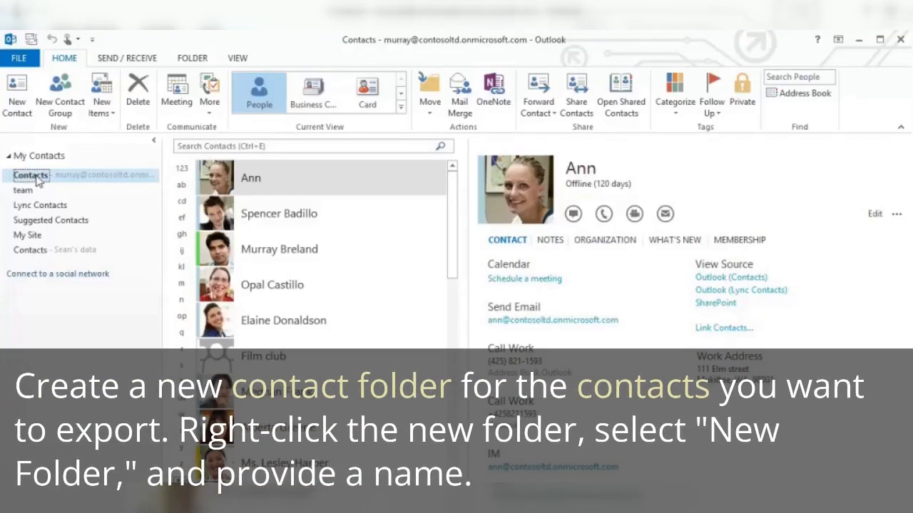
Step: Add a 'Research team' contact folder beneath the main Contacts folder
right_click(30, 175)
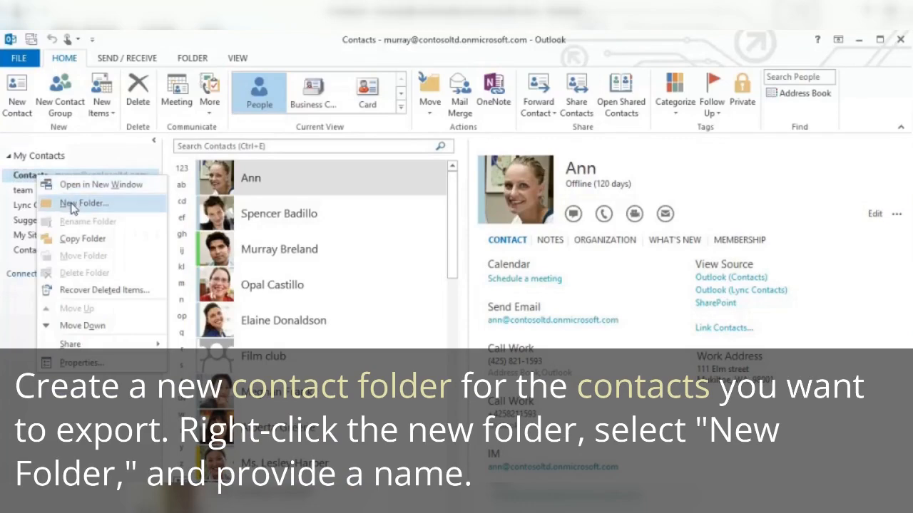
click(82, 202)
text(Research team)
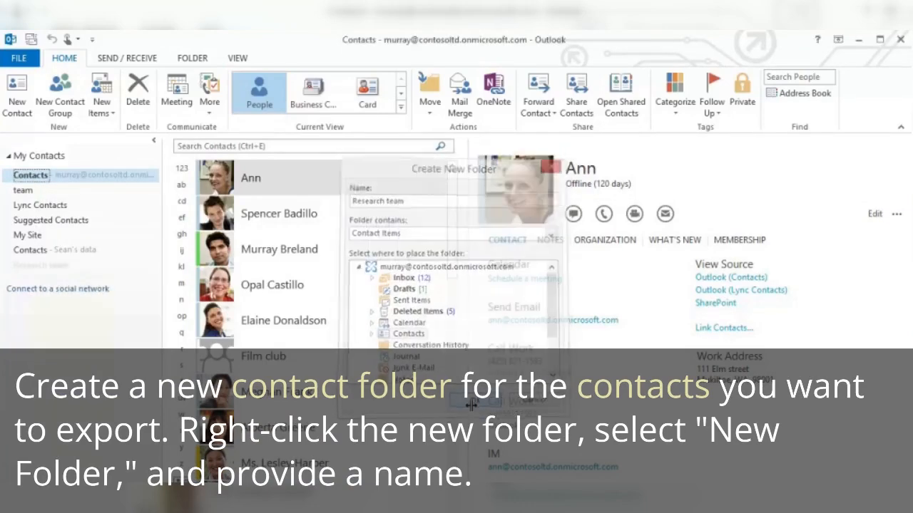
click(279, 213)
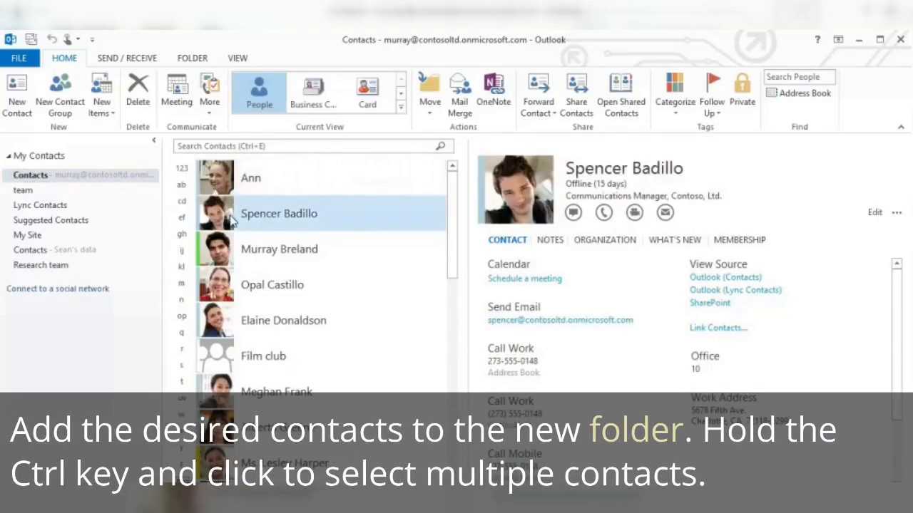
click(272, 285)
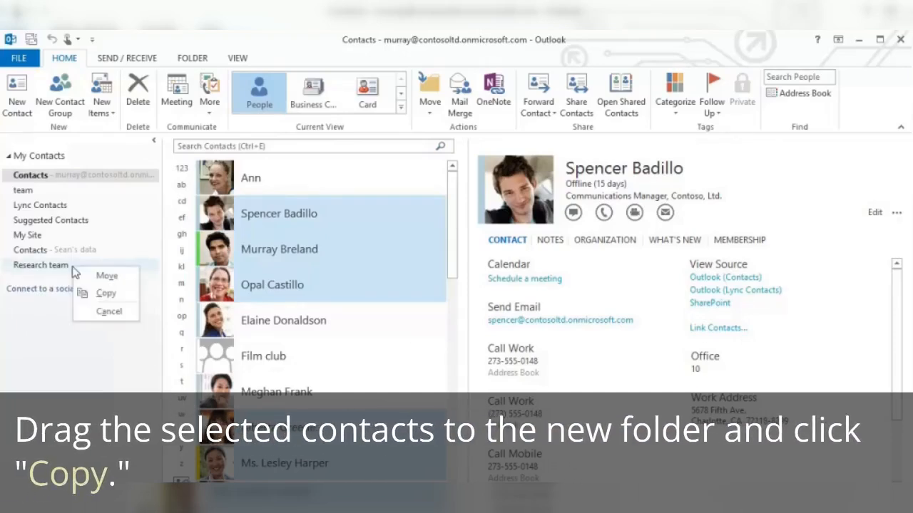
click(106, 293)
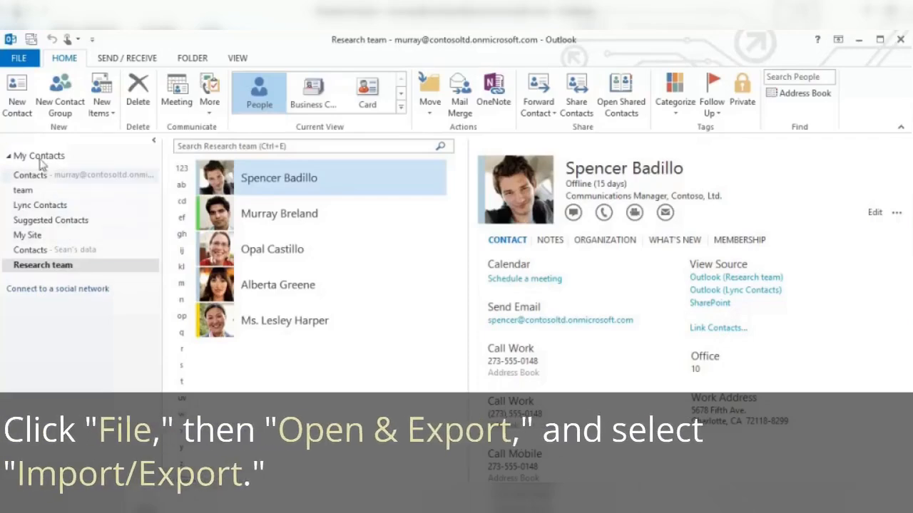
click(20, 58)
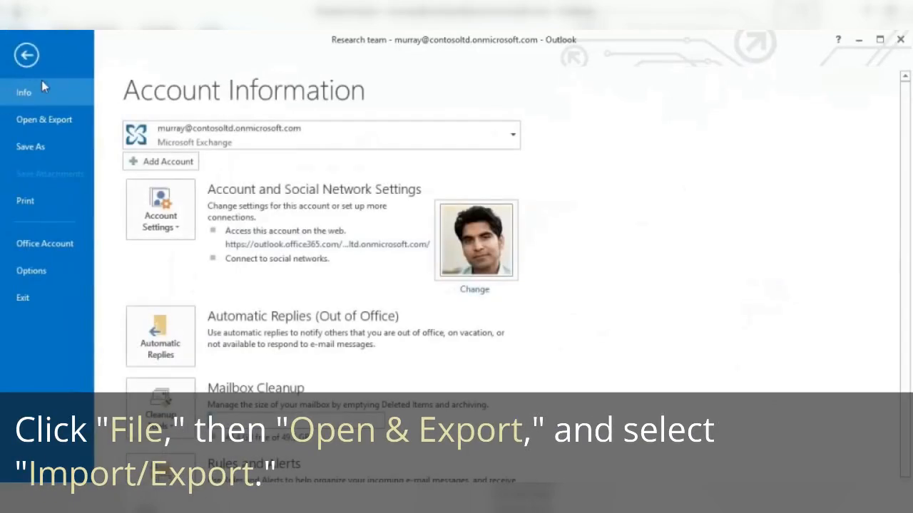
click(44, 119)
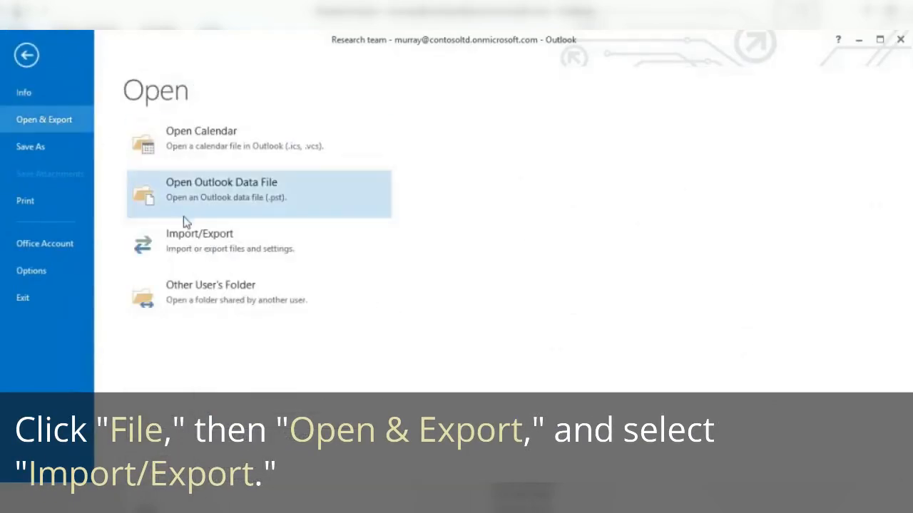
click(200, 241)
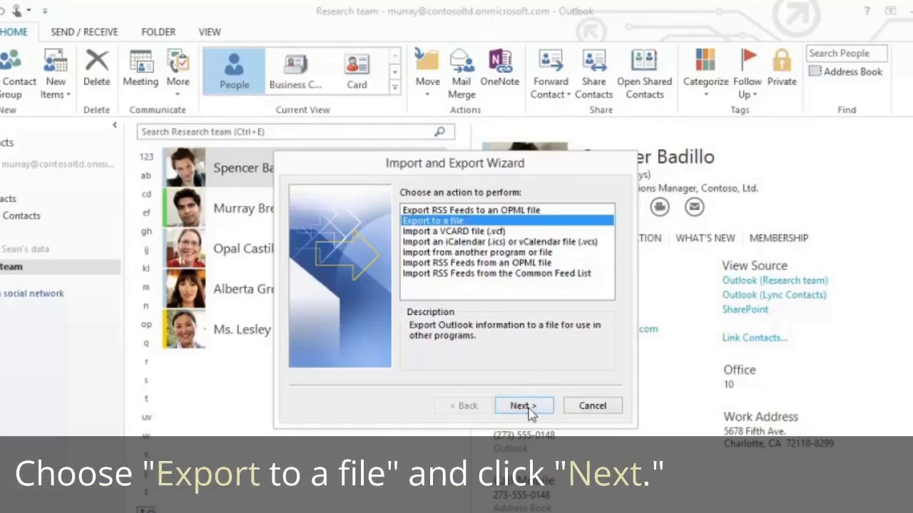
Step: Choose Export to a file, then Comma Separated Values, then select the Research team folder as the source
click(524, 405)
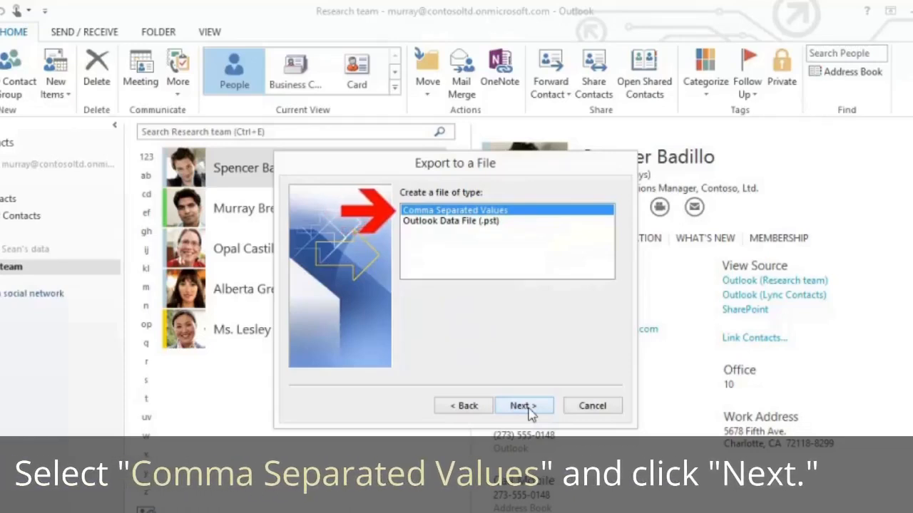
click(523, 405)
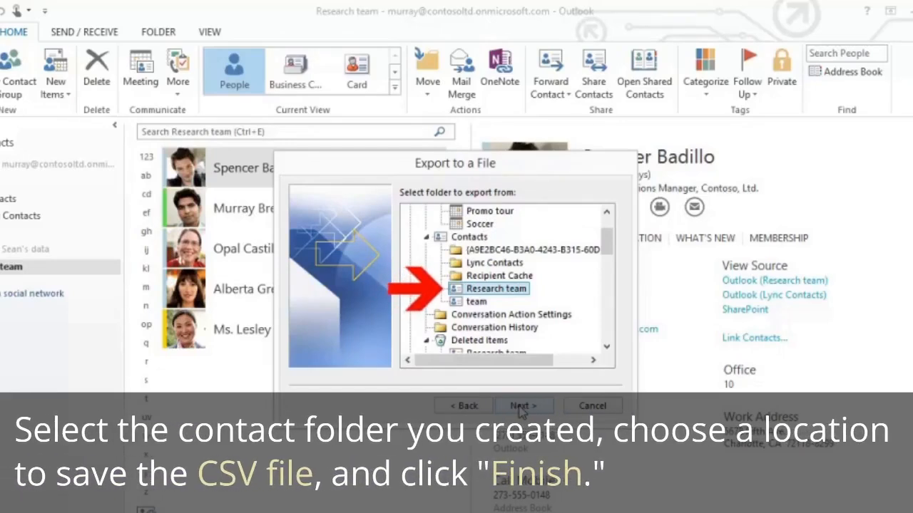
click(524, 405)
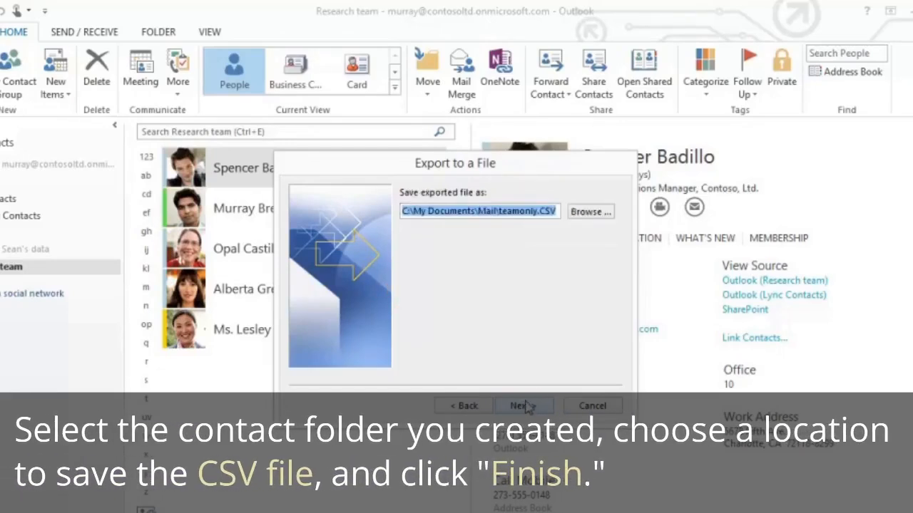